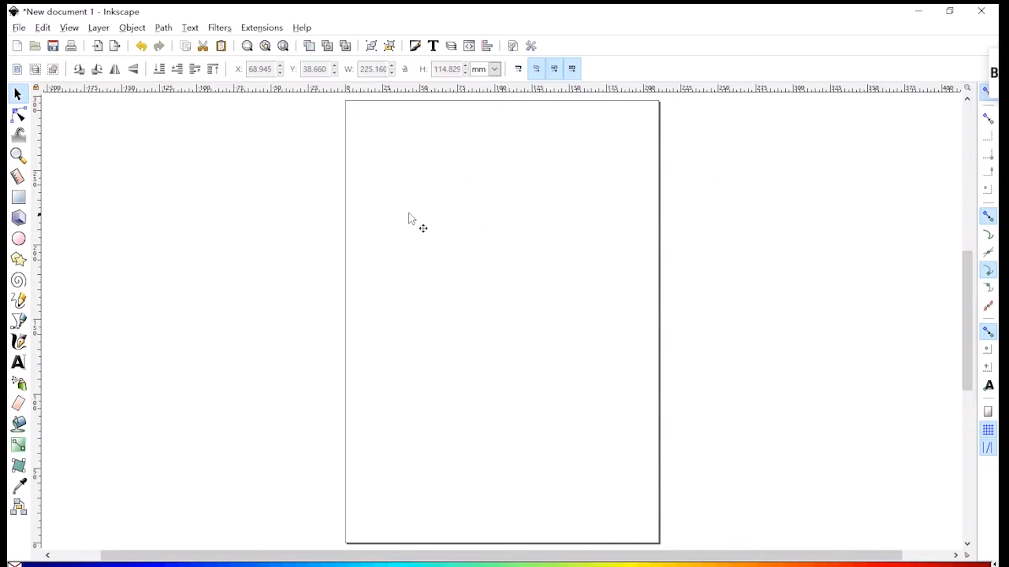
Import the coffee cup JPG image into the blank document.
click(18, 26)
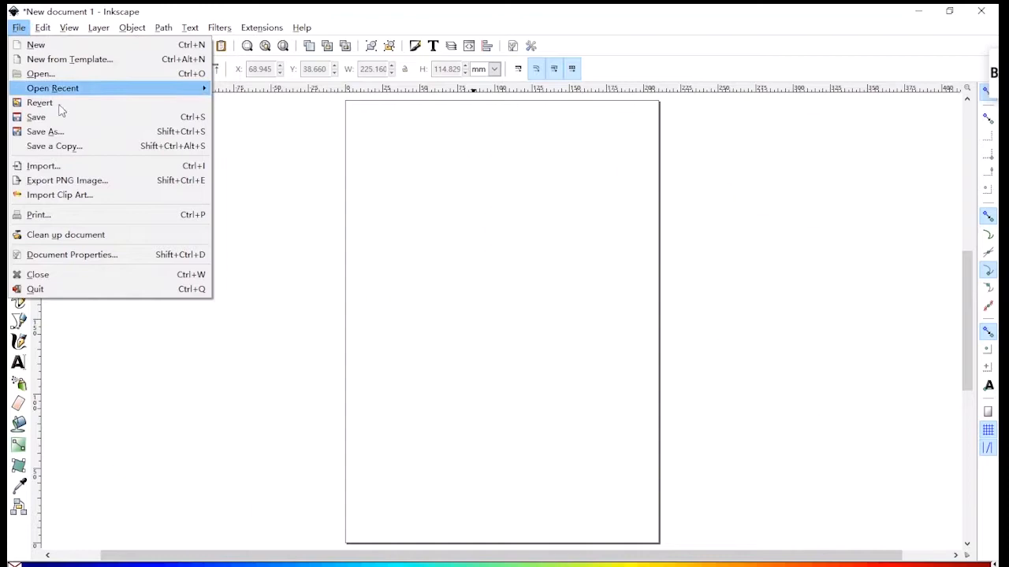
click(43, 166)
text(咖啡)
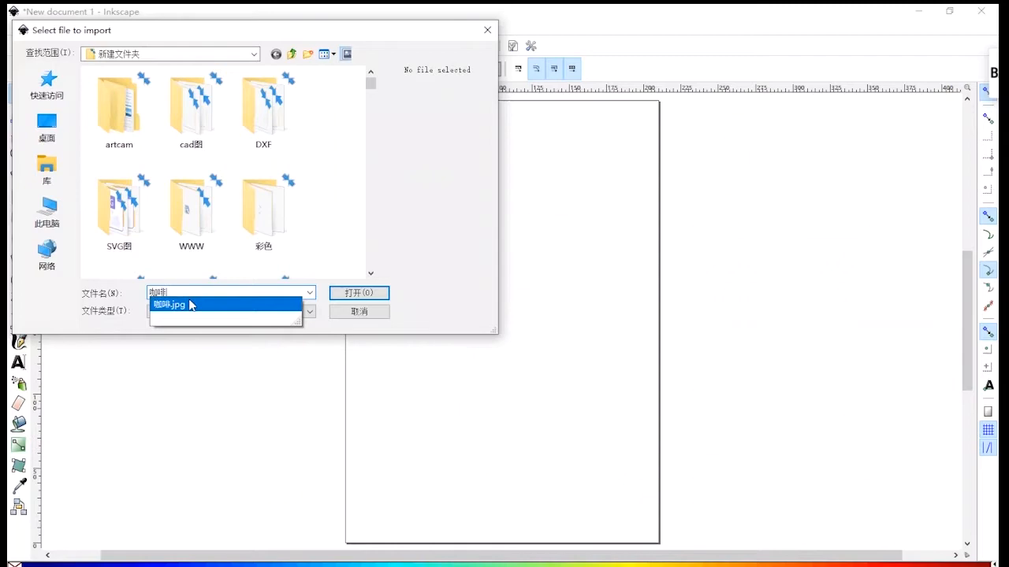
click(358, 293)
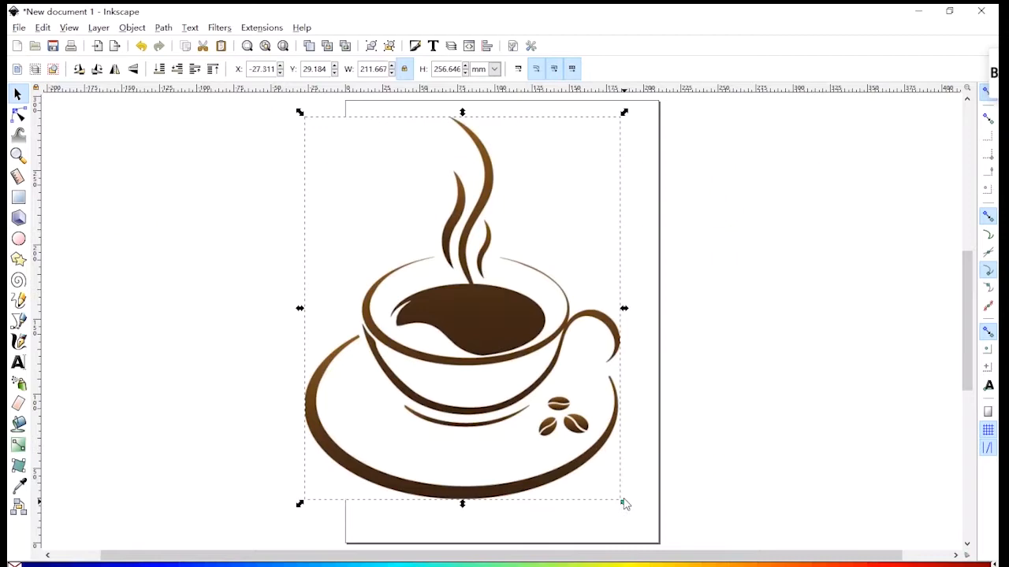
Scale the coffee cup image down to about 131 by 159 mm within the page.
drag(623, 502, 573, 399)
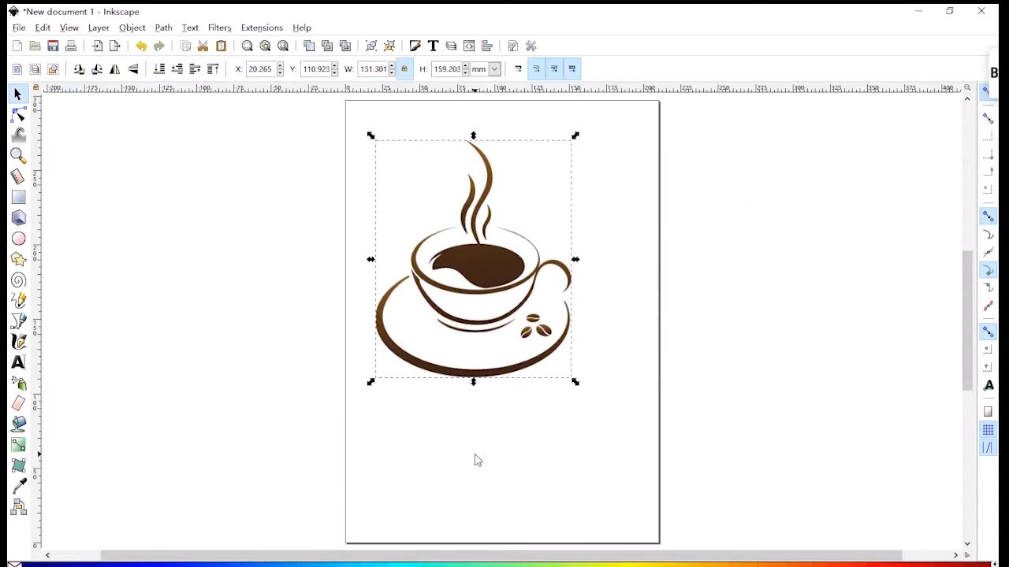
Trace the cup image with Trace Bitmap using Brightness cutoff into a black vector.
click(163, 27)
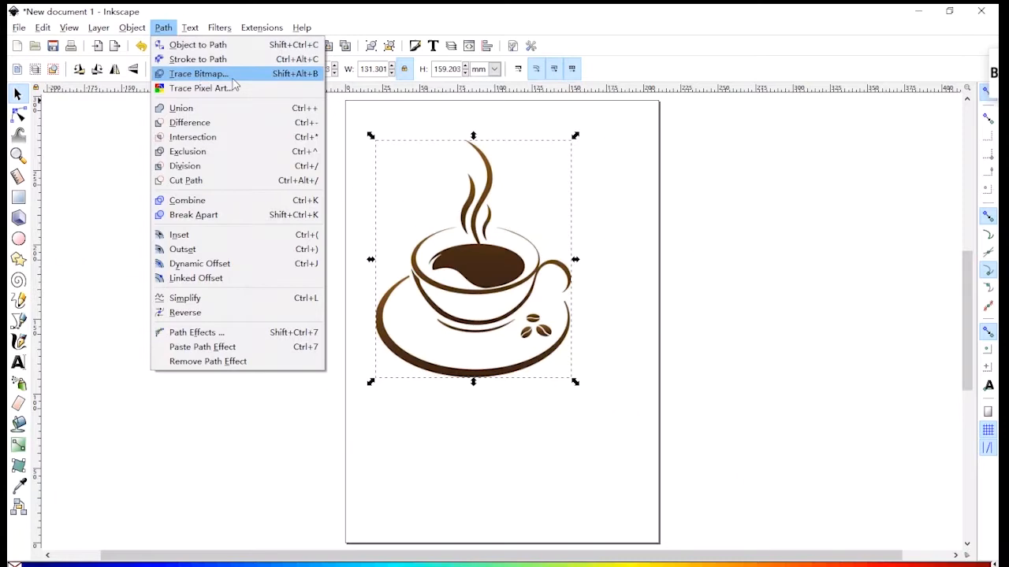
click(198, 73)
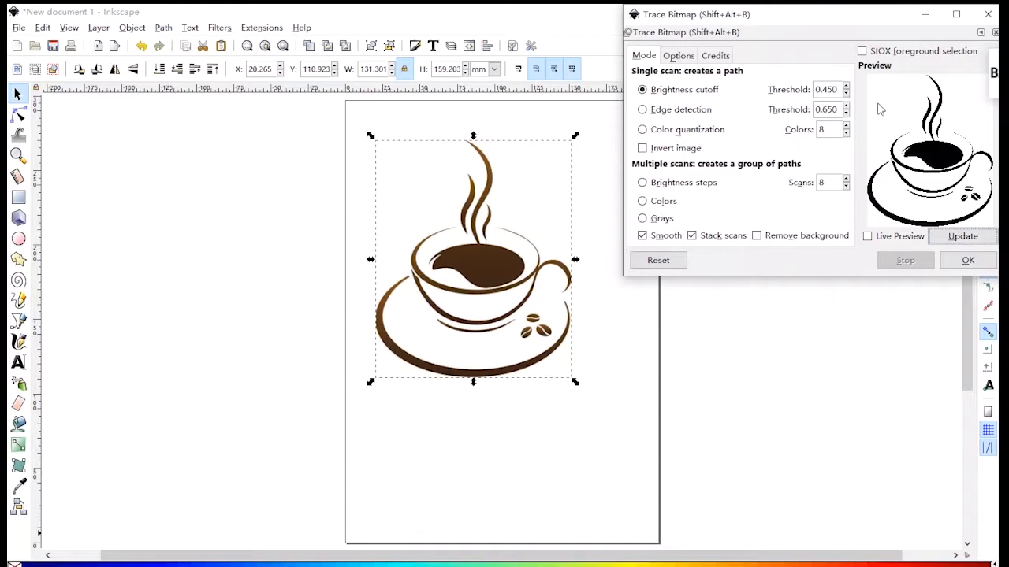
click(845, 86)
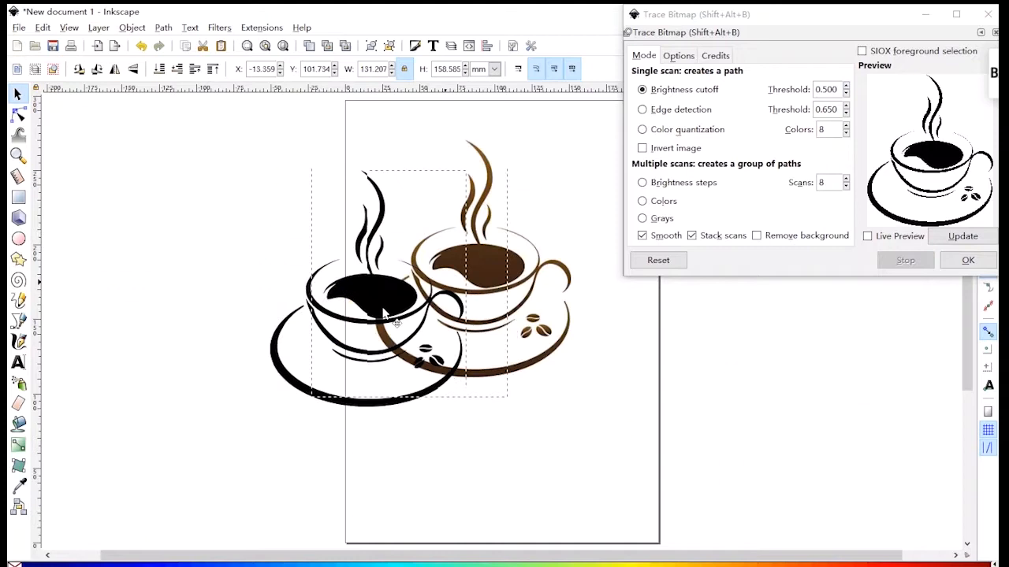
Delete the original brown cup picture, leaving the black traced cup.
key(Delete)
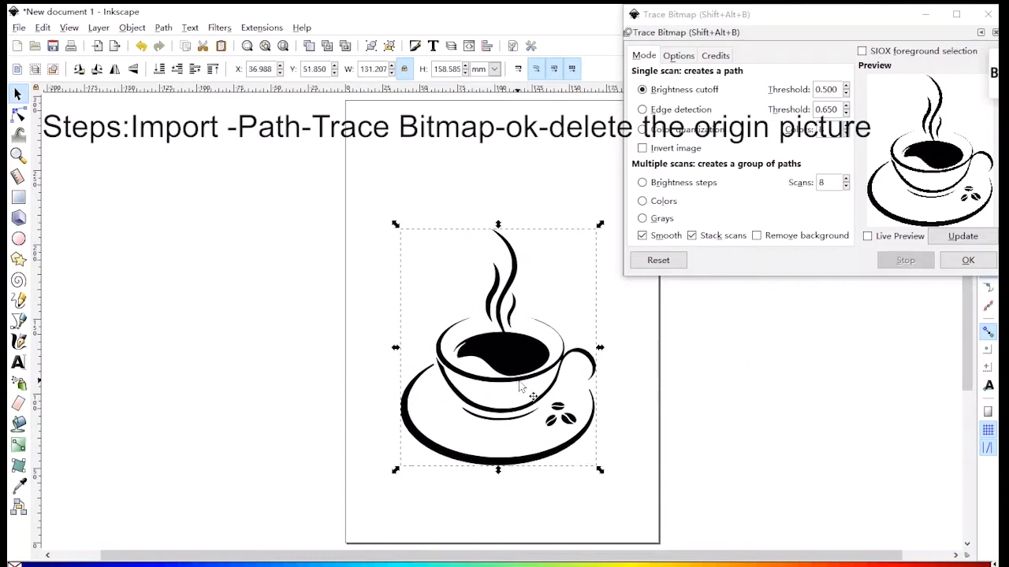
click(18, 27)
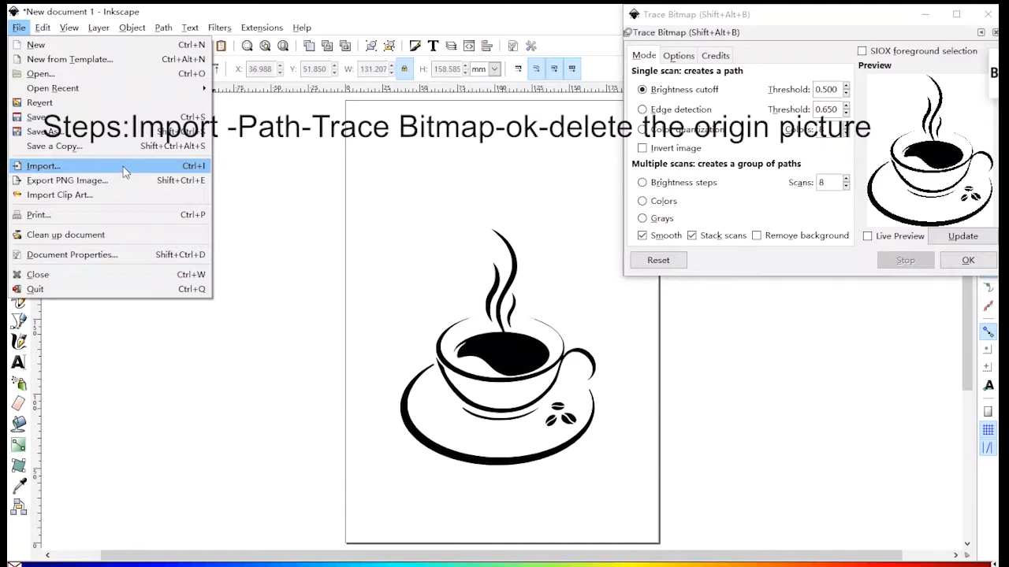
Import the pink leaf branch image, shrink it and place it below the cup.
click(43, 166)
text(叶子)
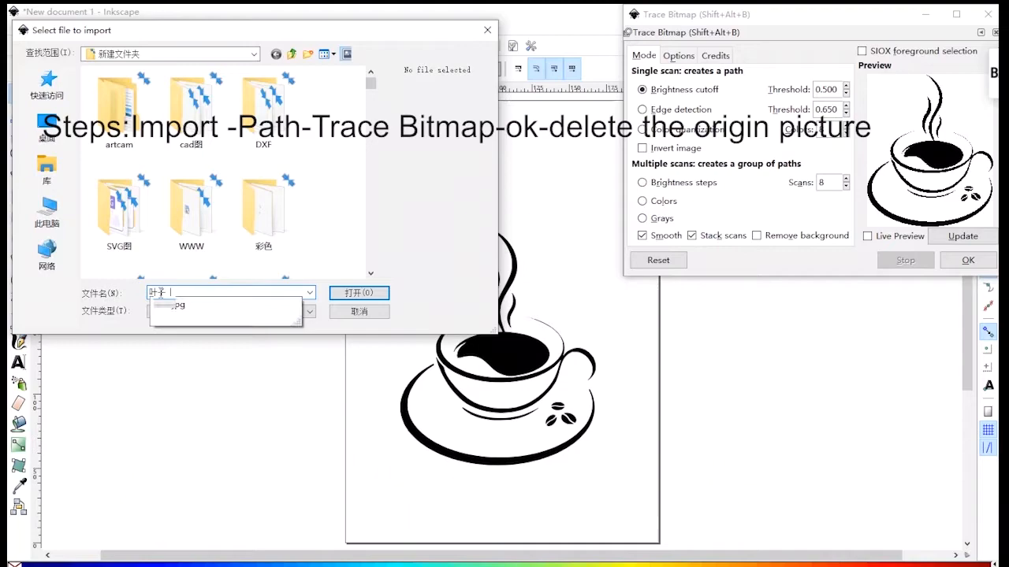
click(359, 293)
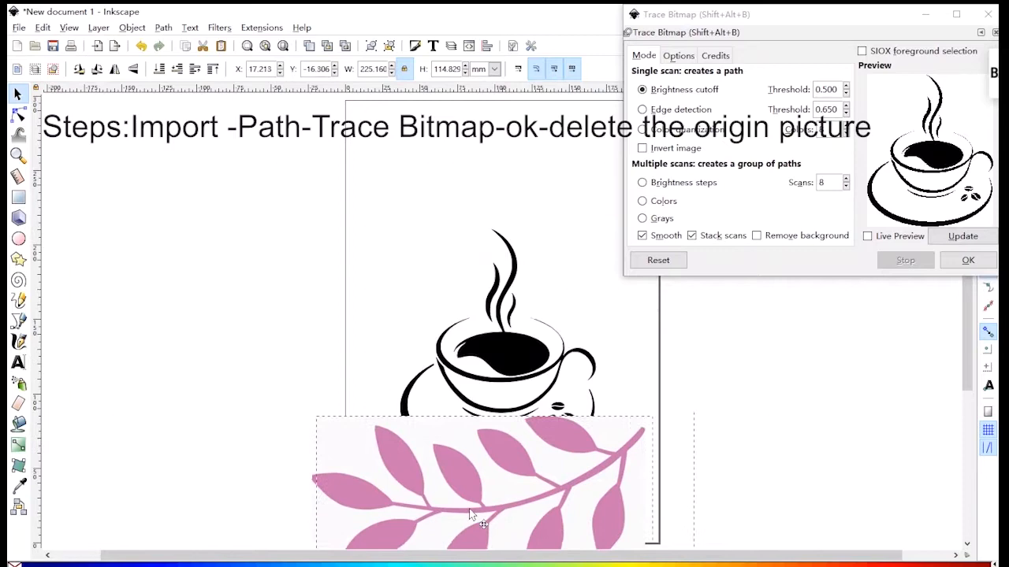
drag(481, 480, 256, 276)
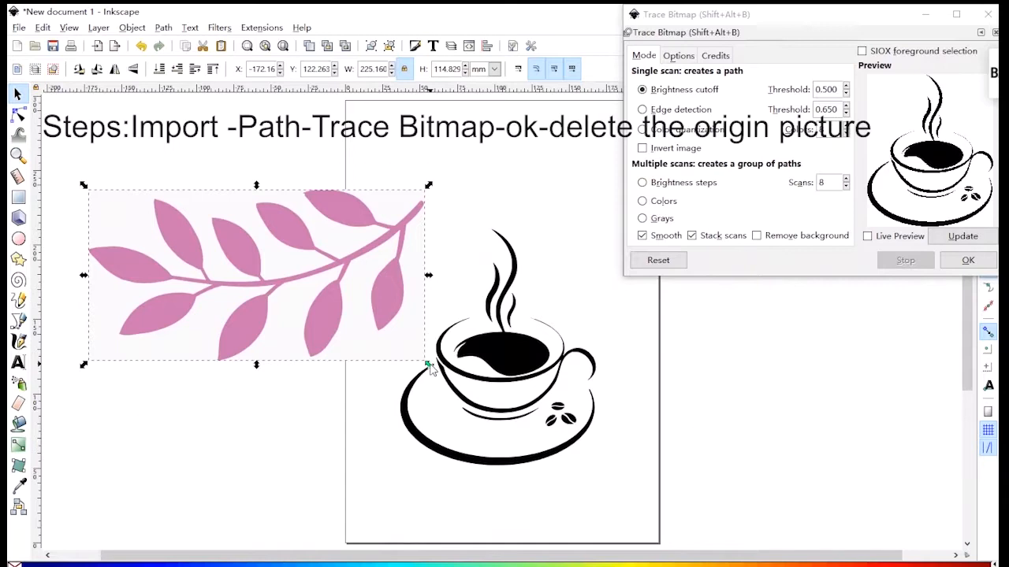
drag(429, 363, 313, 306)
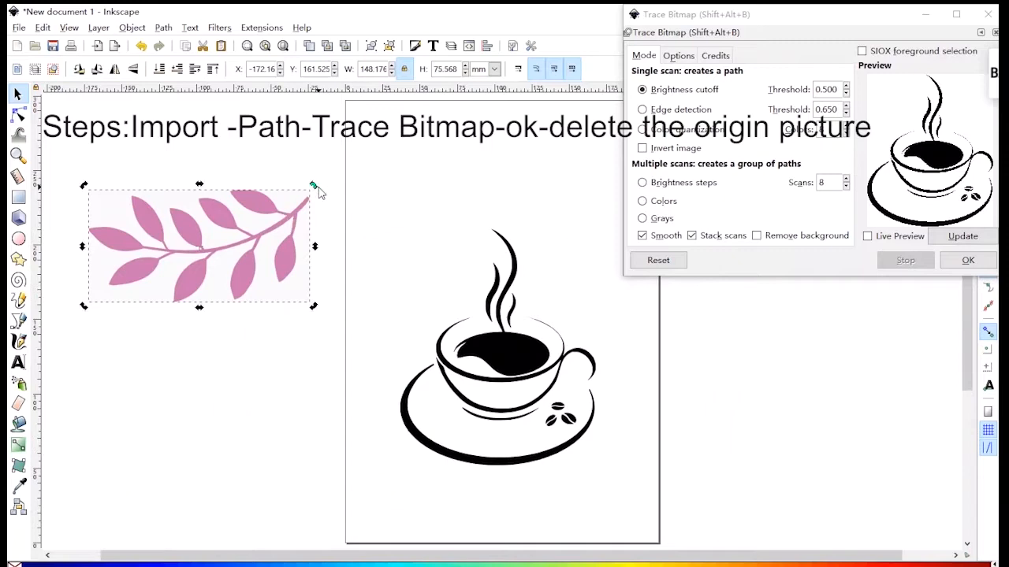
drag(197, 244, 414, 500)
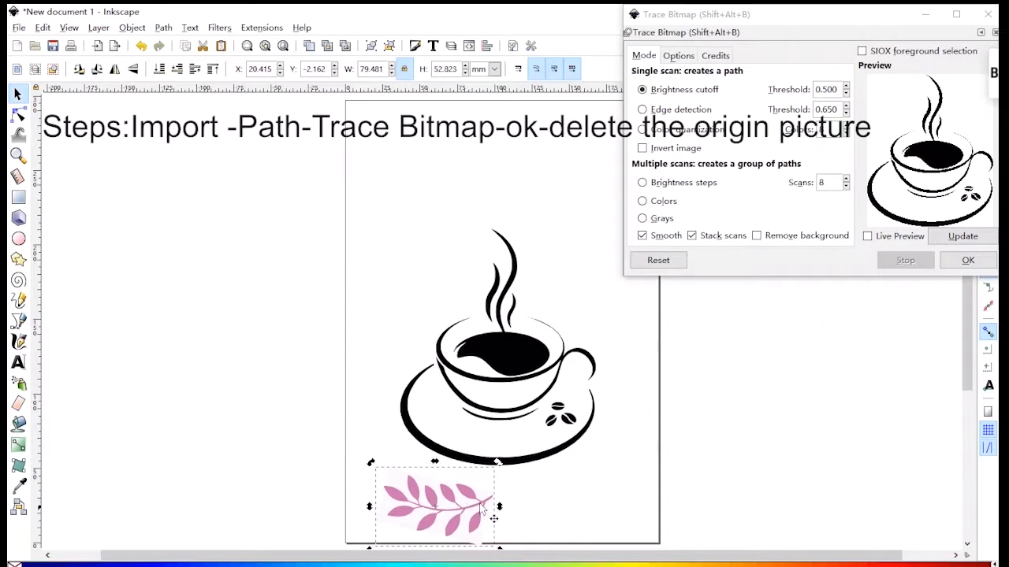
Trace the leaf branch with Brightness cutoff threshold 0.750 into black shapes.
click(846, 87)
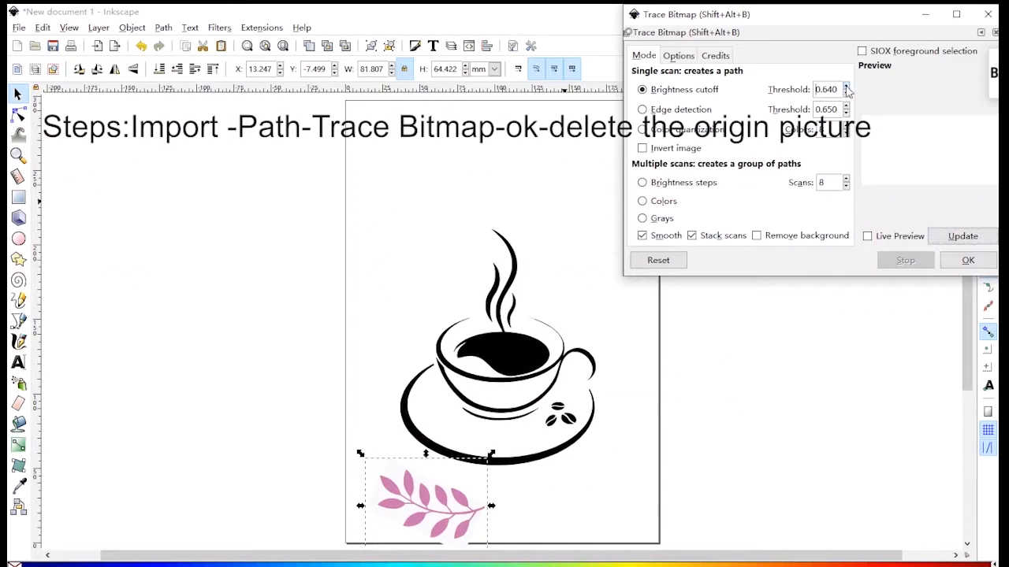
click(846, 86)
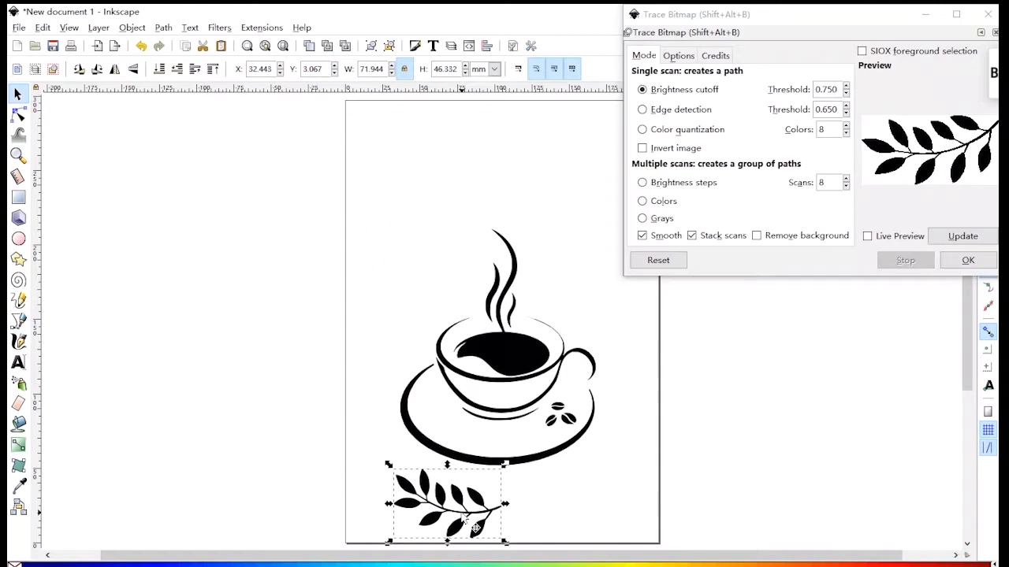
click(42, 27)
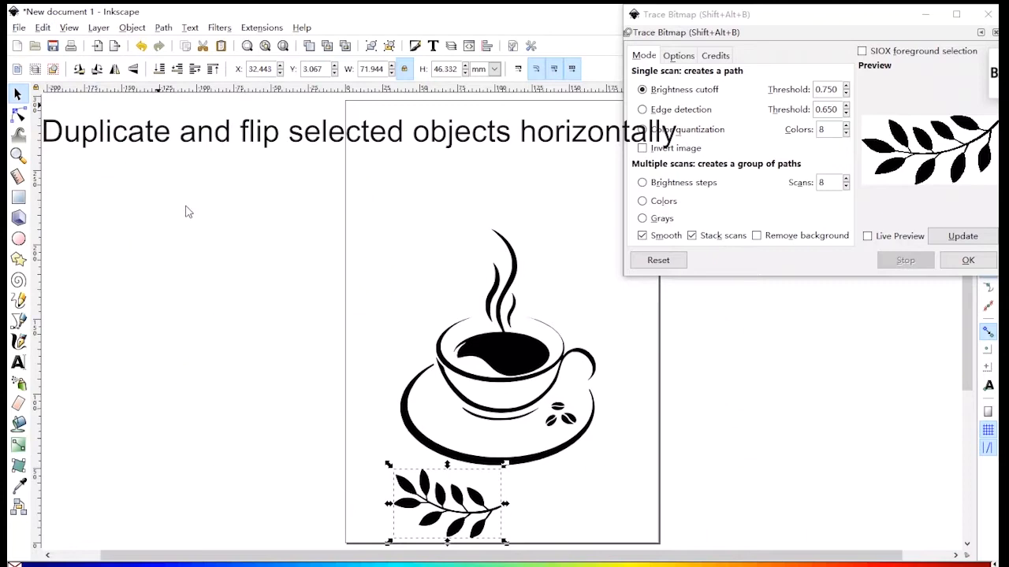
Duplicate the leaf branch, flip the copy horizontally and move it beside the original.
click(114, 69)
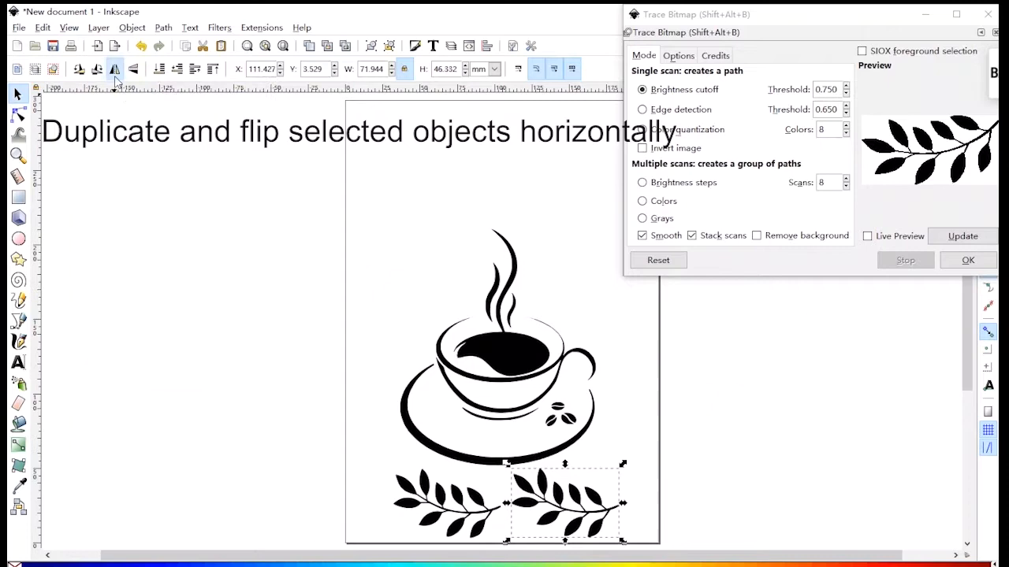
click(114, 69)
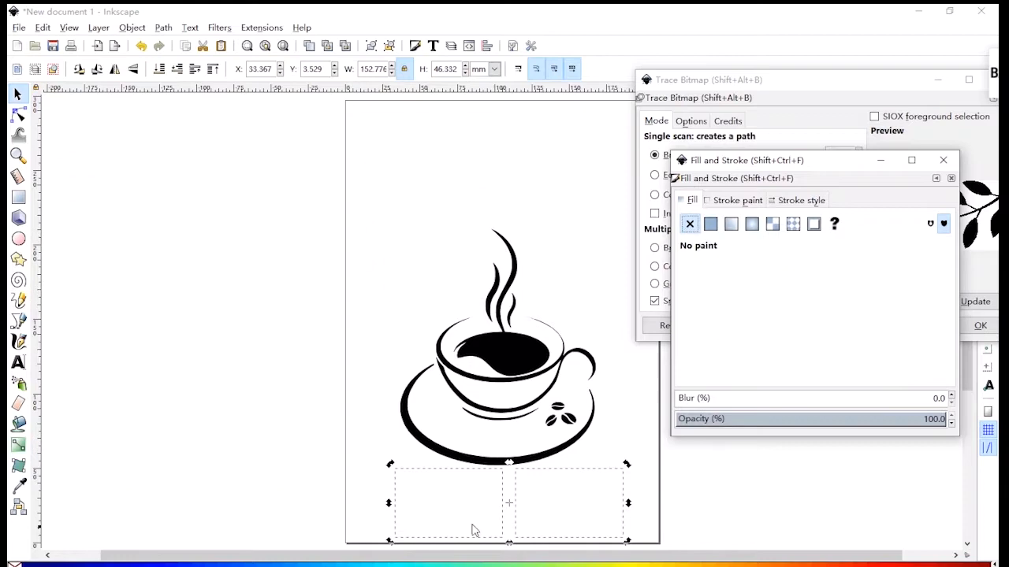
Set both leaf branches to no fill with a flat green (0,161,0) stroke.
click(710, 223)
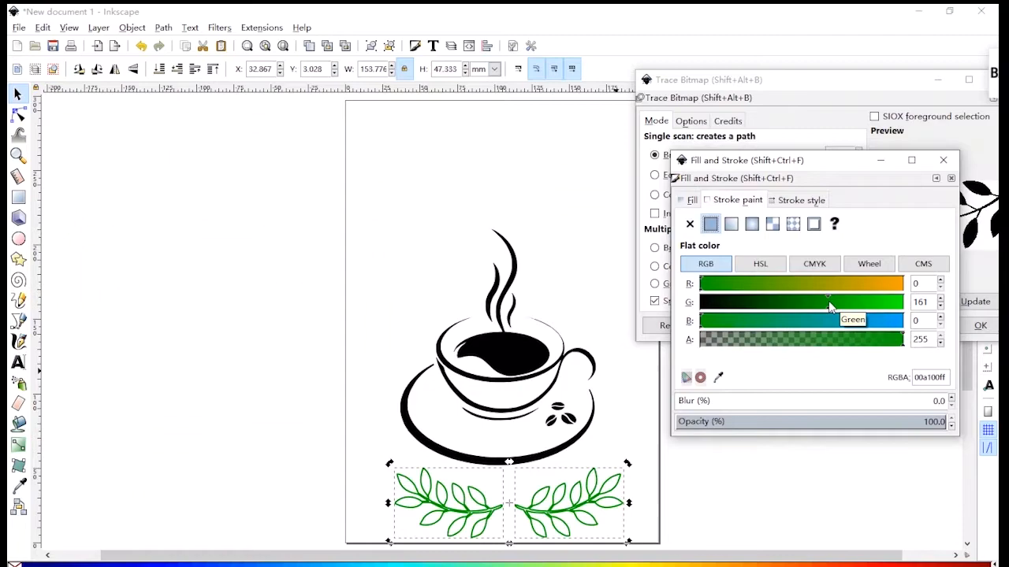
click(261, 27)
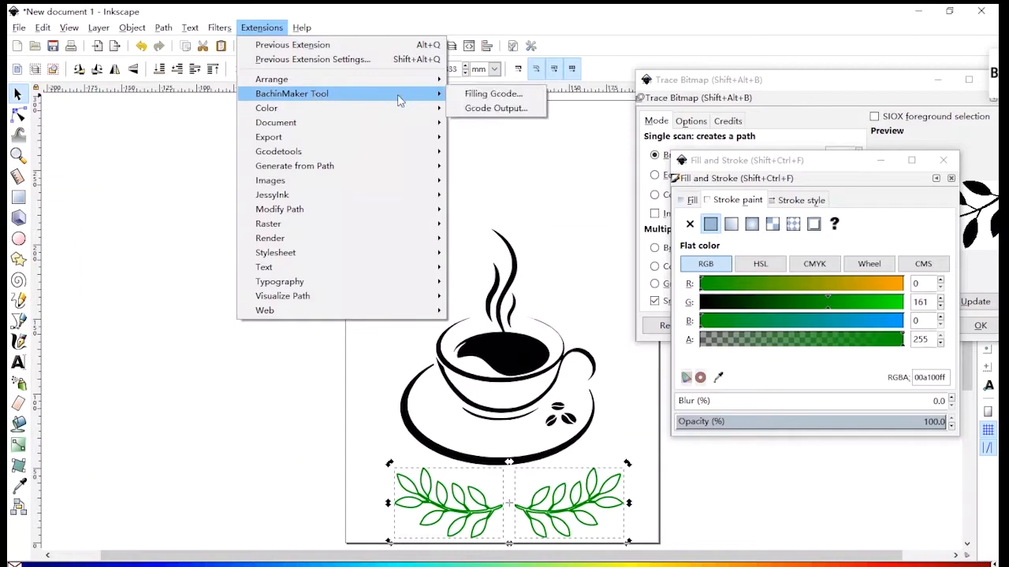
Apply BachinMaker Filling Gcode to the leaves and recolour the cup orange.
click(492, 93)
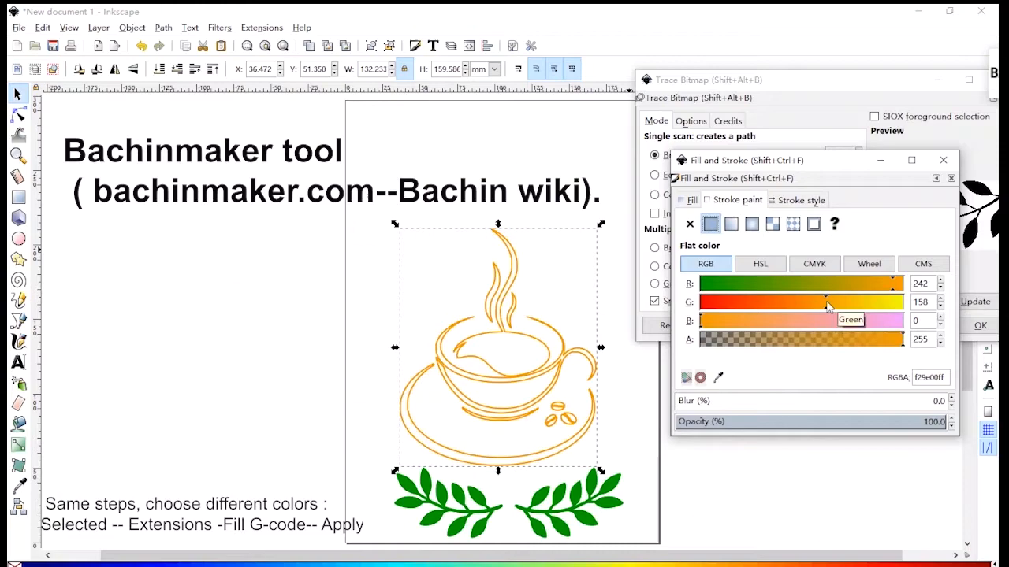
Apply Extensions > BachinMaker Tool > Filling Gcode to the selected orange cup.
click(261, 27)
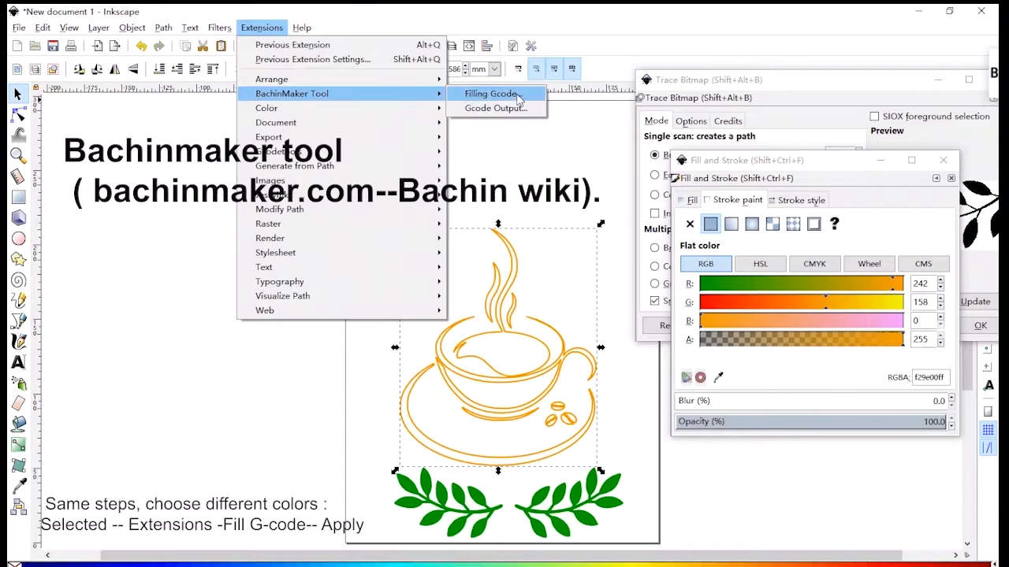
click(489, 94)
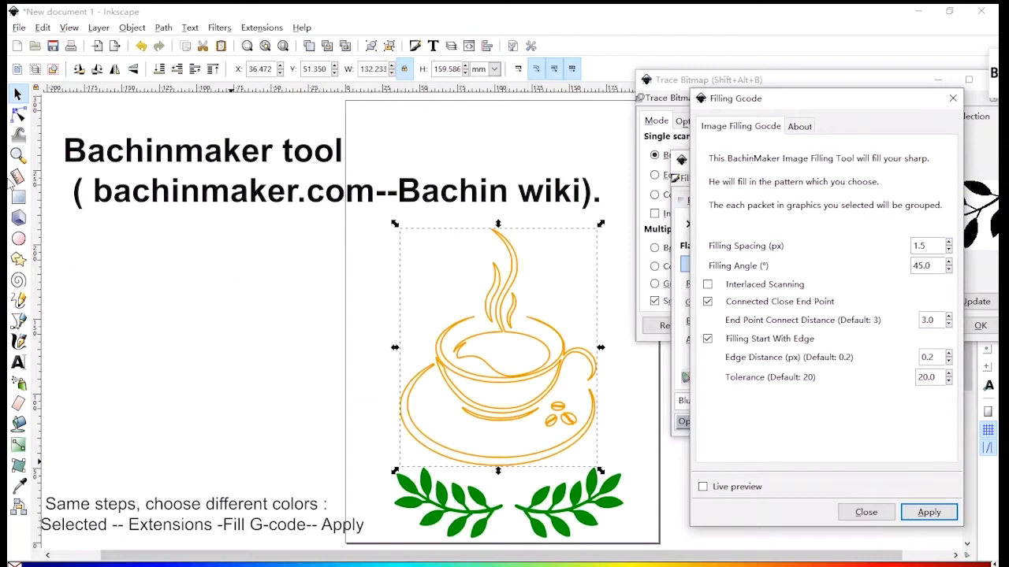
click(928, 512)
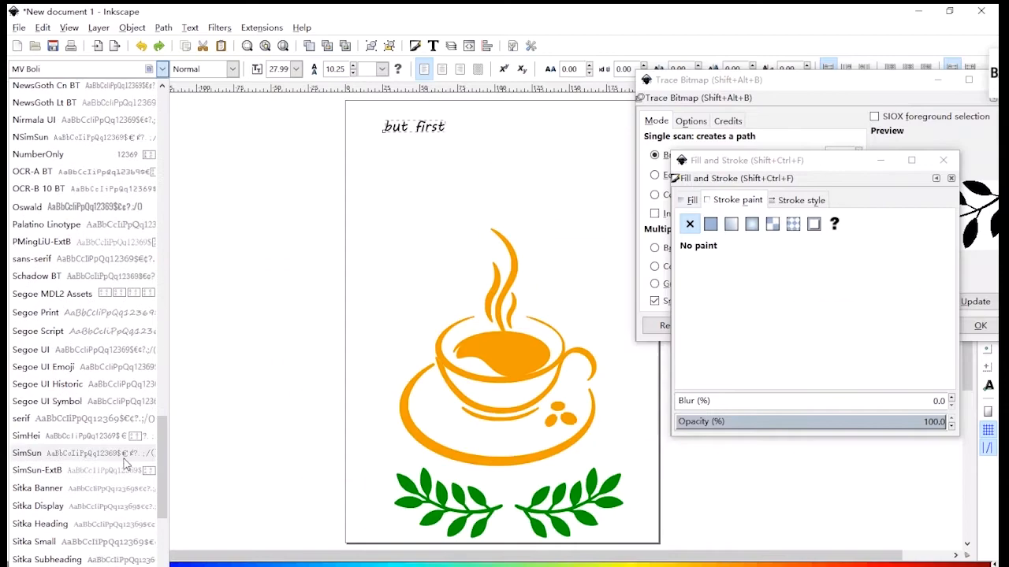
Select the enlarged 'but first' script text at the top of the page.
scroll(down, 3)
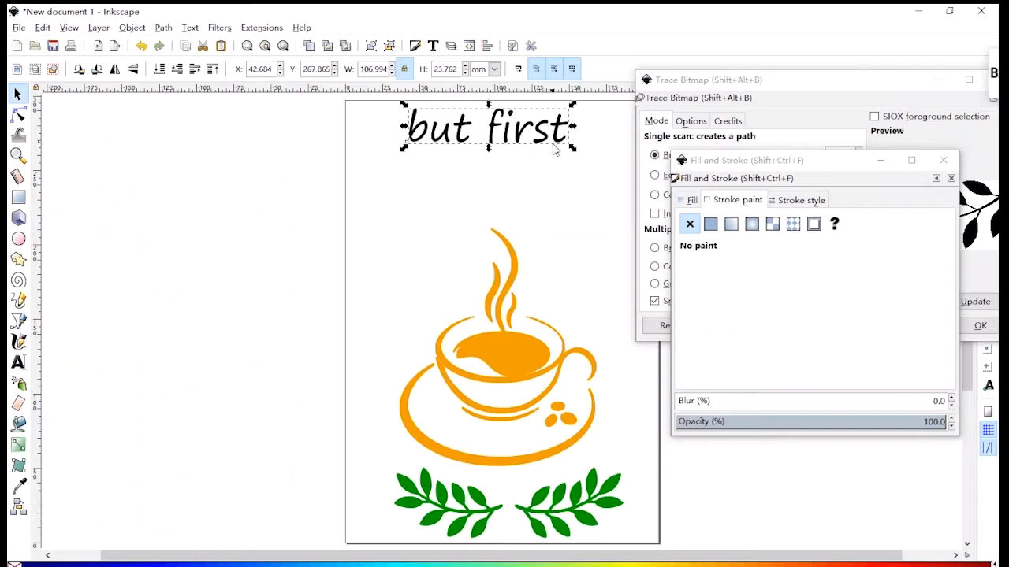
click(710, 224)
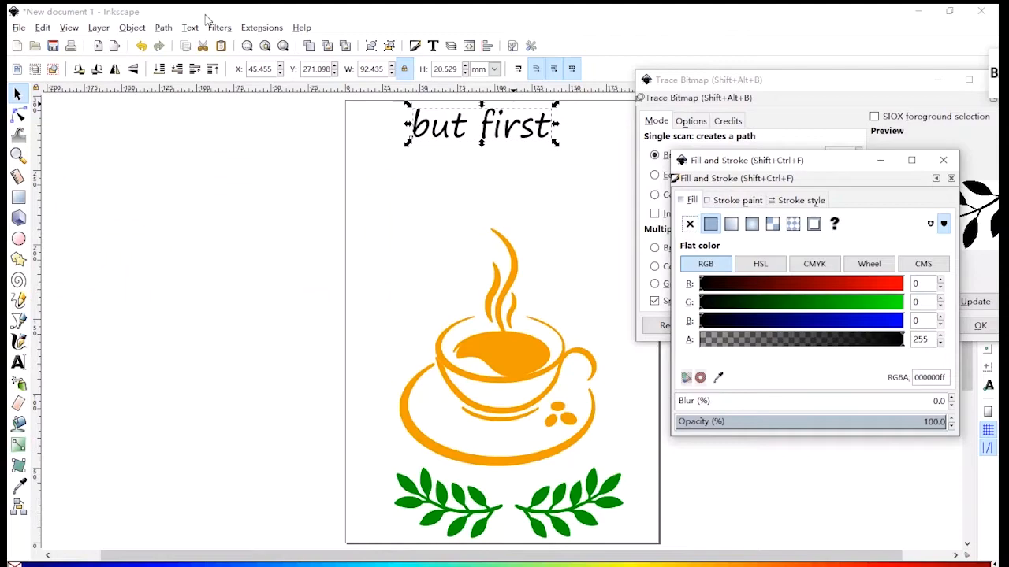
Give 'but first' a blue flat fill and apply the Filling Gcode extension.
click(689, 223)
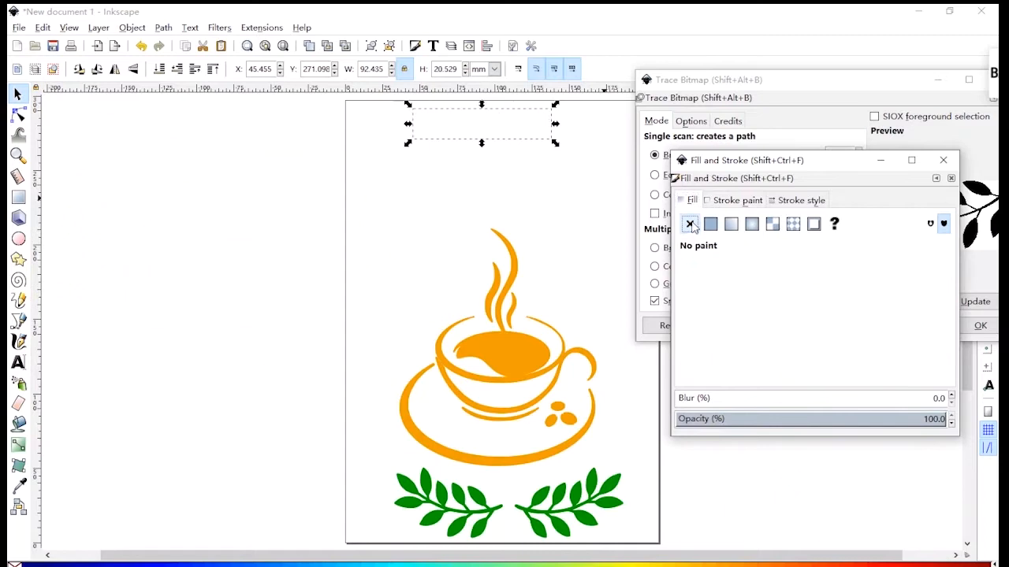
click(710, 224)
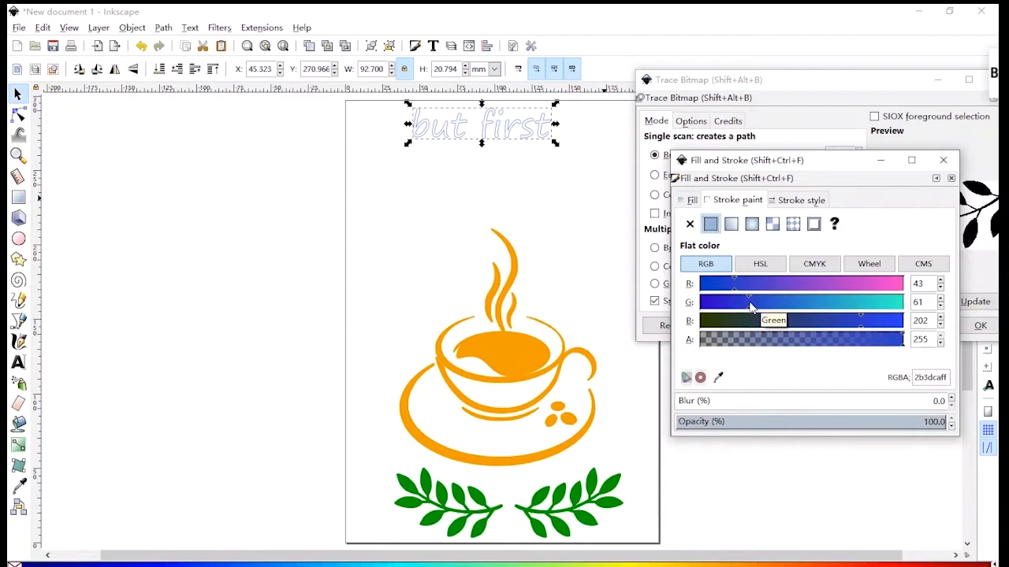
click(261, 27)
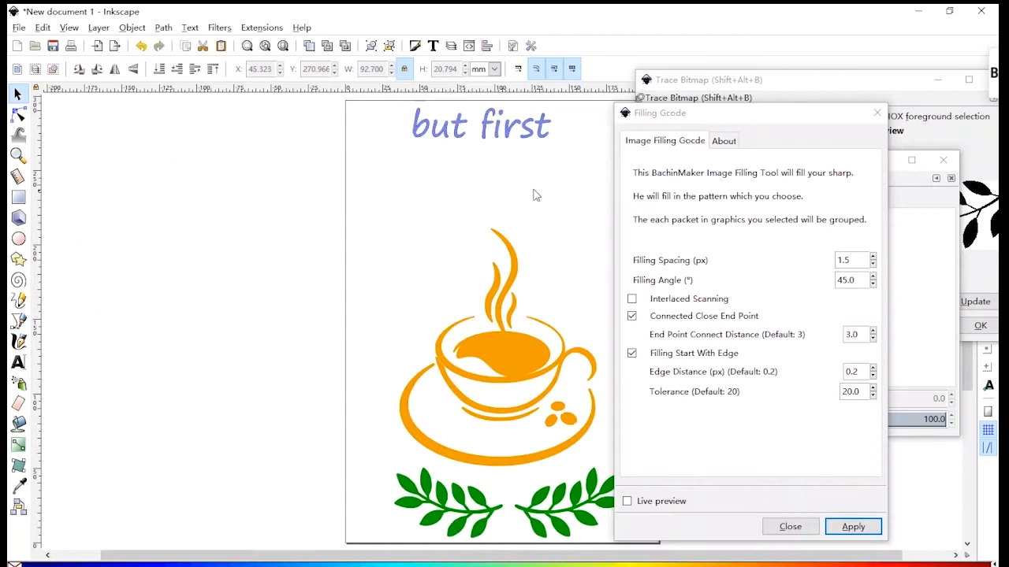
click(18, 362)
text(coffee)
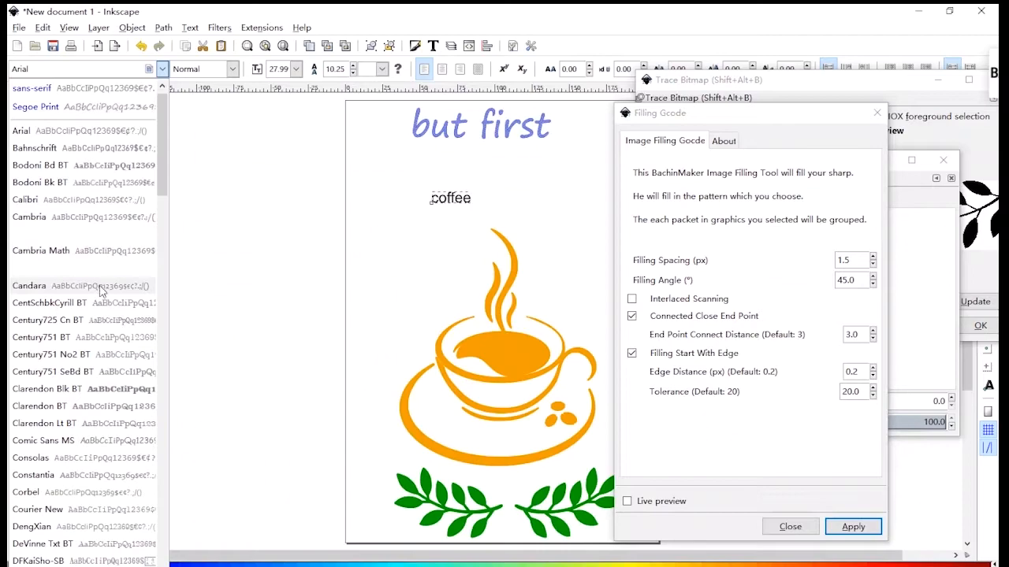
Set a bold font for 'coffee' and clear its solid fill.
click(232, 69)
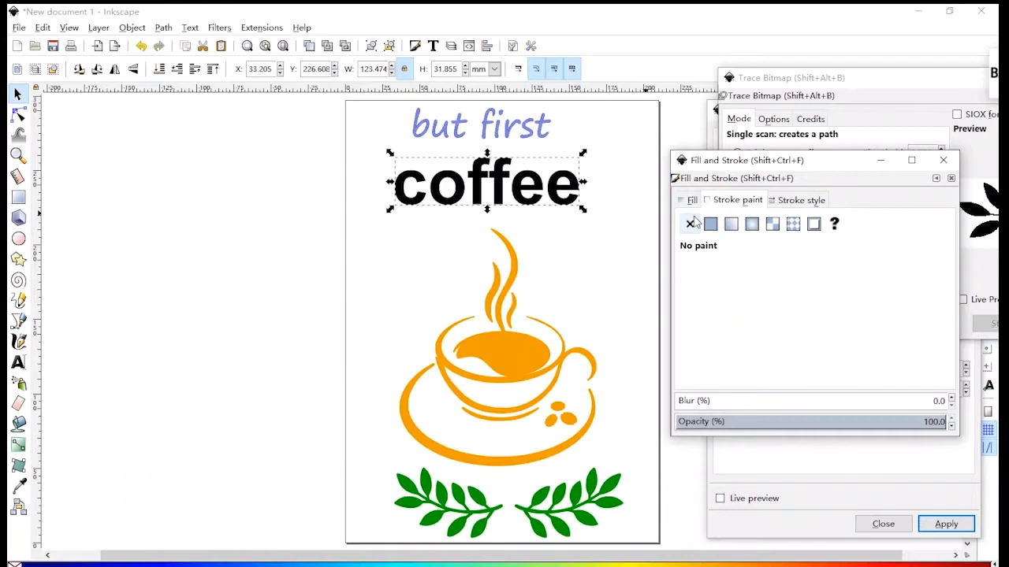
click(710, 224)
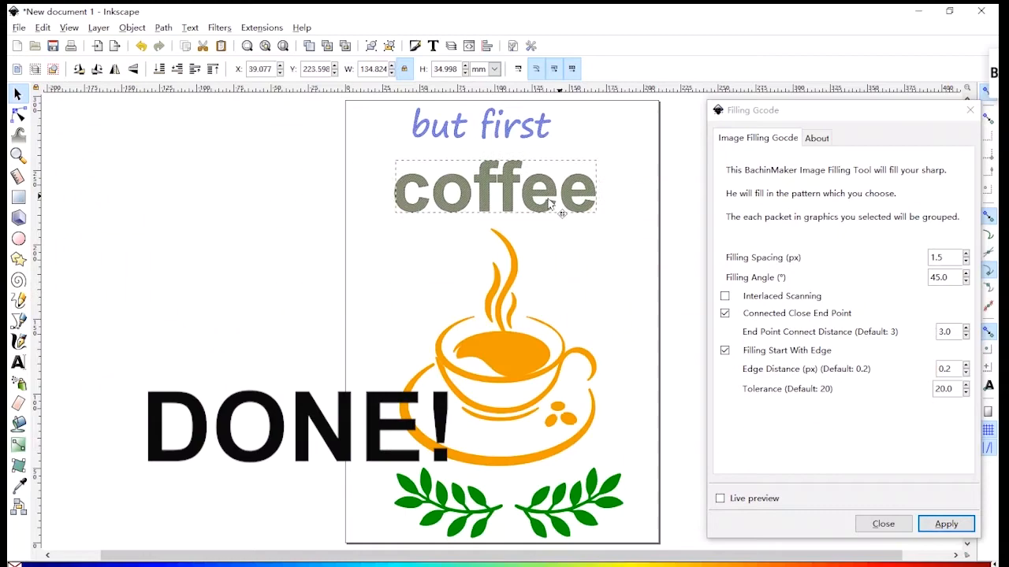
Bring up the File menu on the finished coffee-cup design.
click(18, 27)
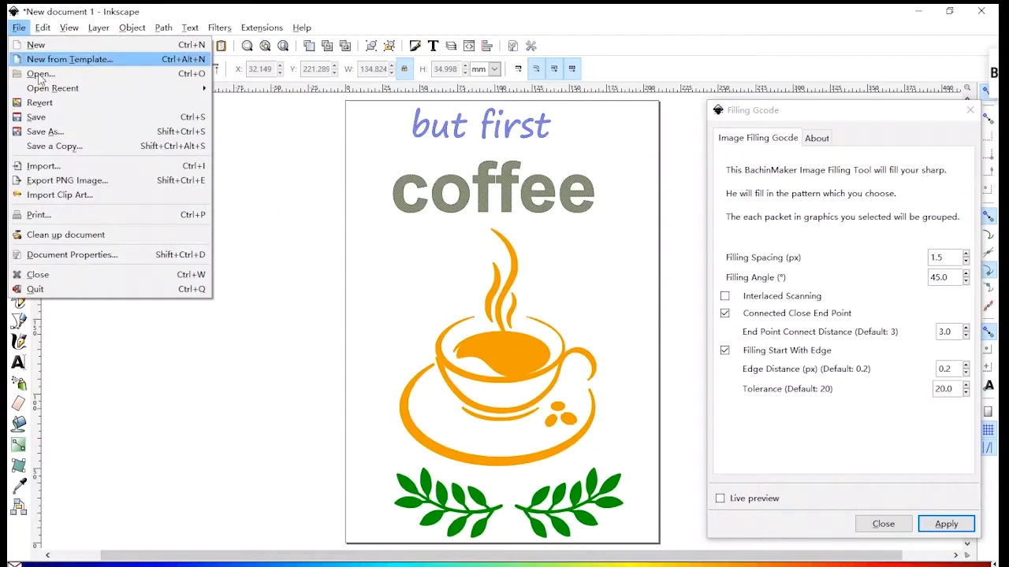
Save the design under a new name as an Inkscape SVG file.
click(45, 131)
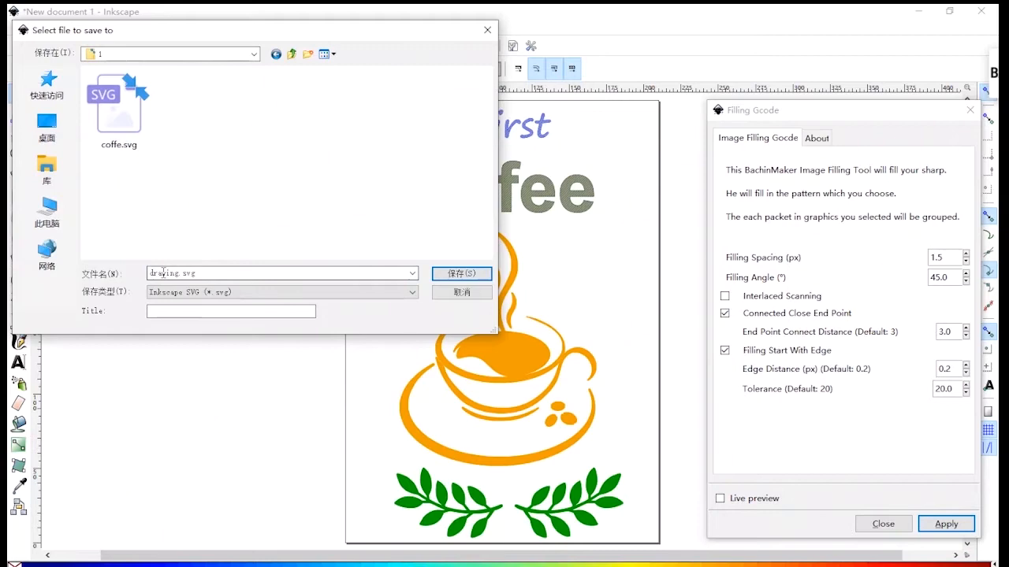
click(461, 273)
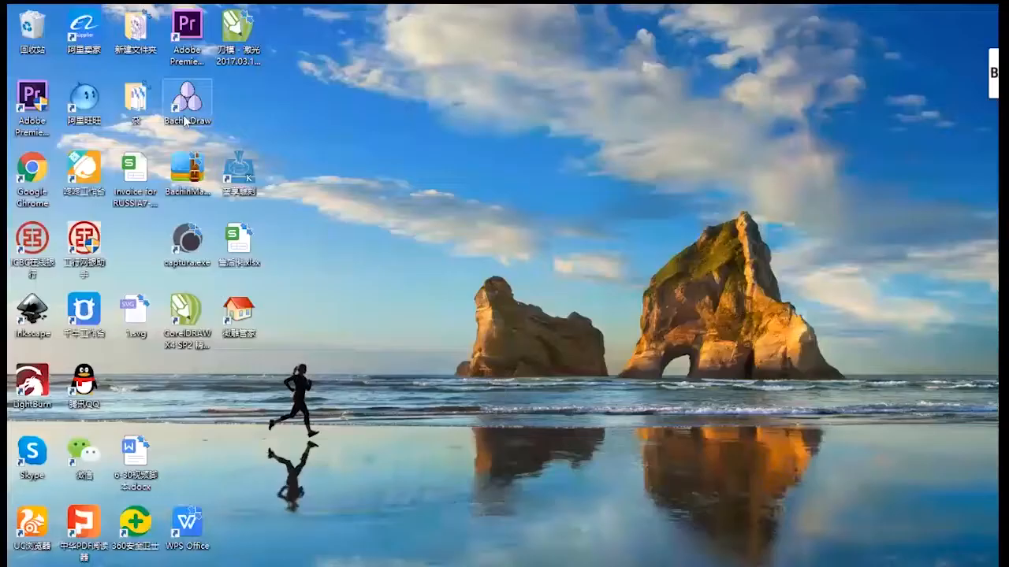
Launch Bachin Draw from its desktop shortcut.
double_click(187, 103)
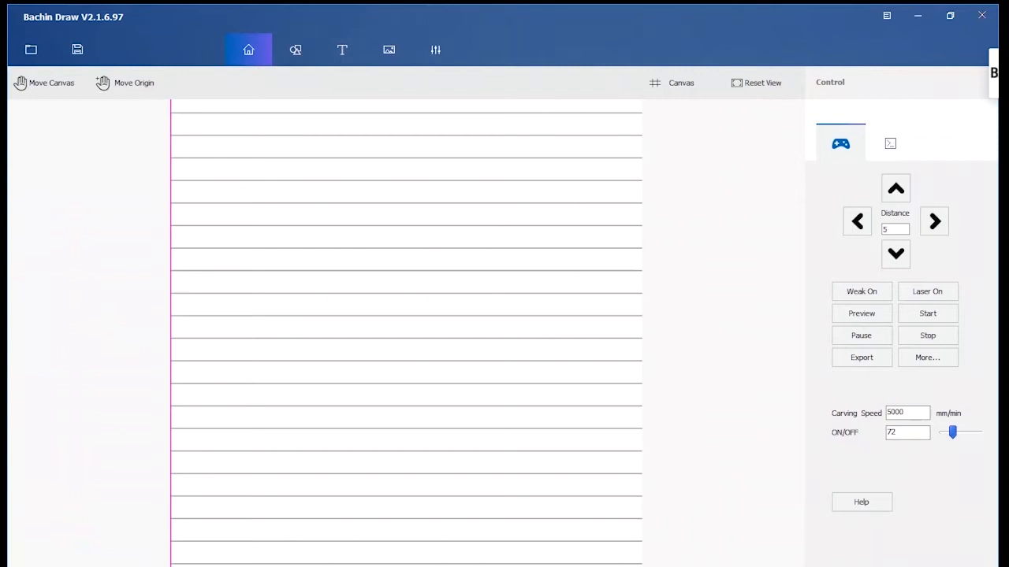
Load coffe.svg, confirm its roughly 125 by 235 mm size, and start plotting.
click(30, 49)
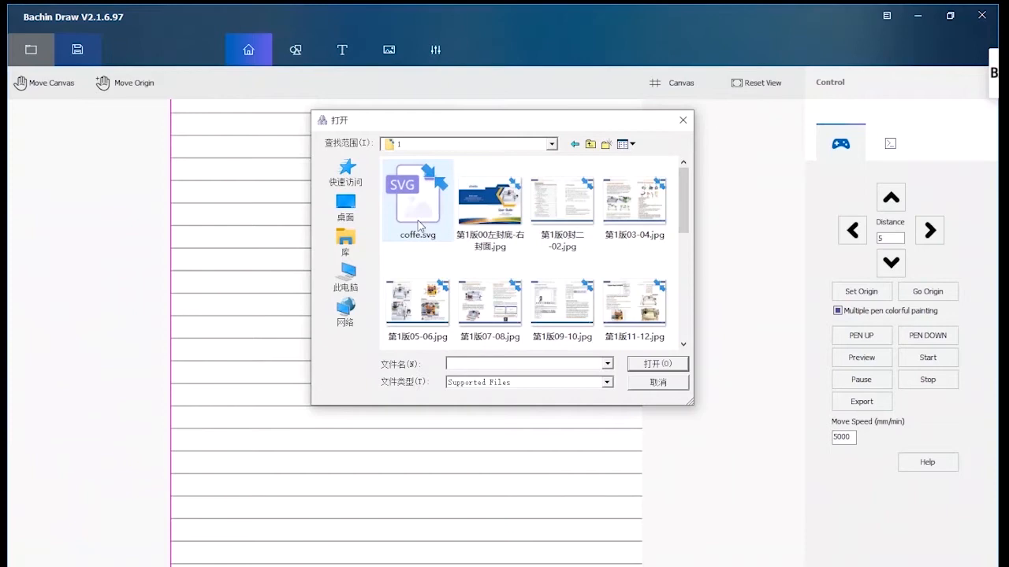
double_click(417, 193)
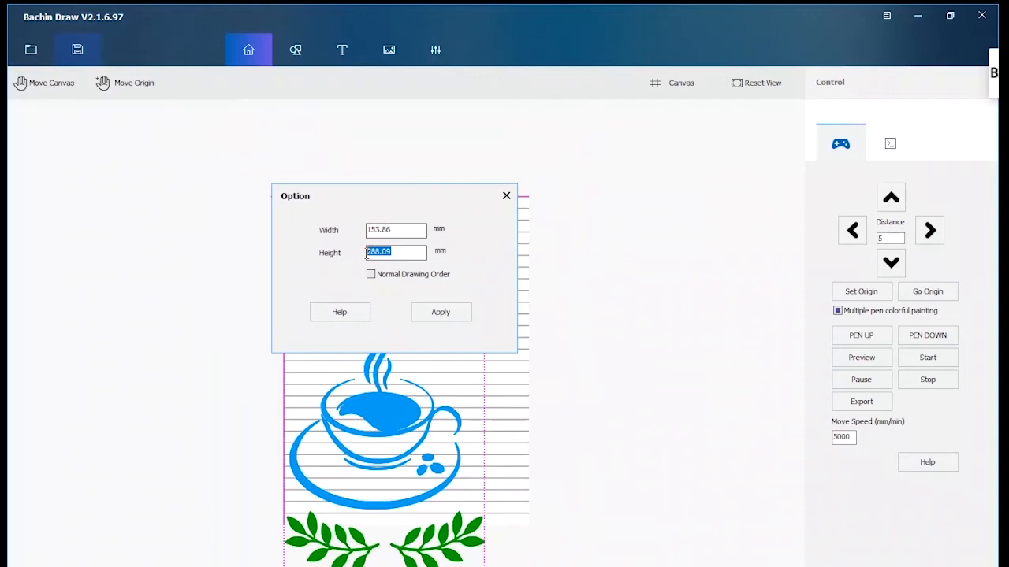
click(440, 312)
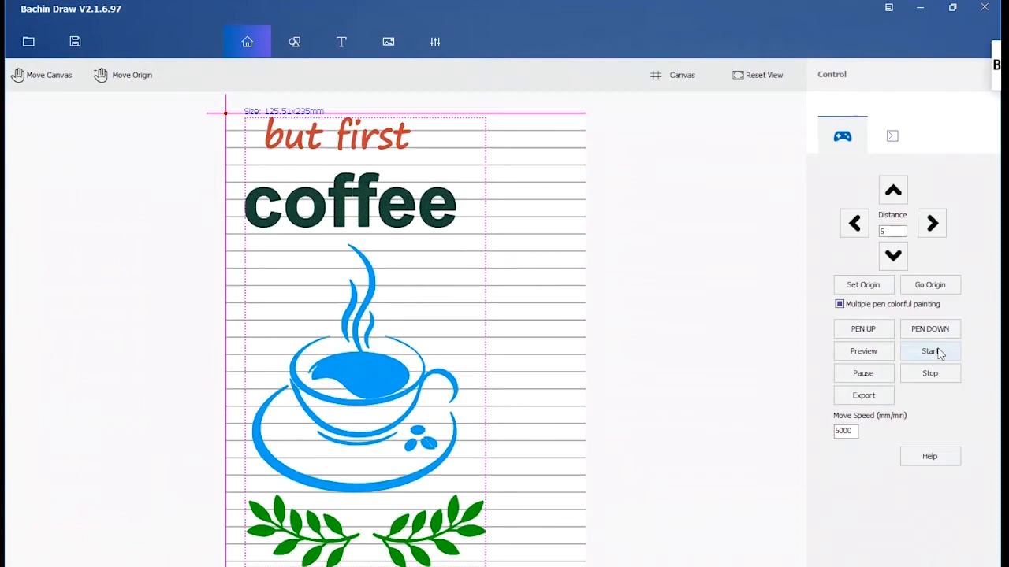
click(929, 350)
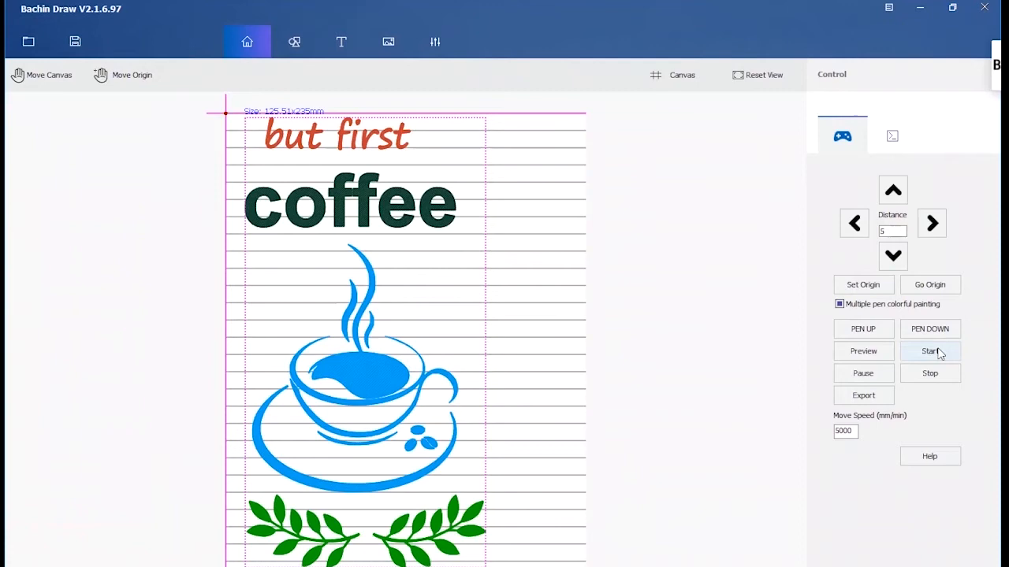